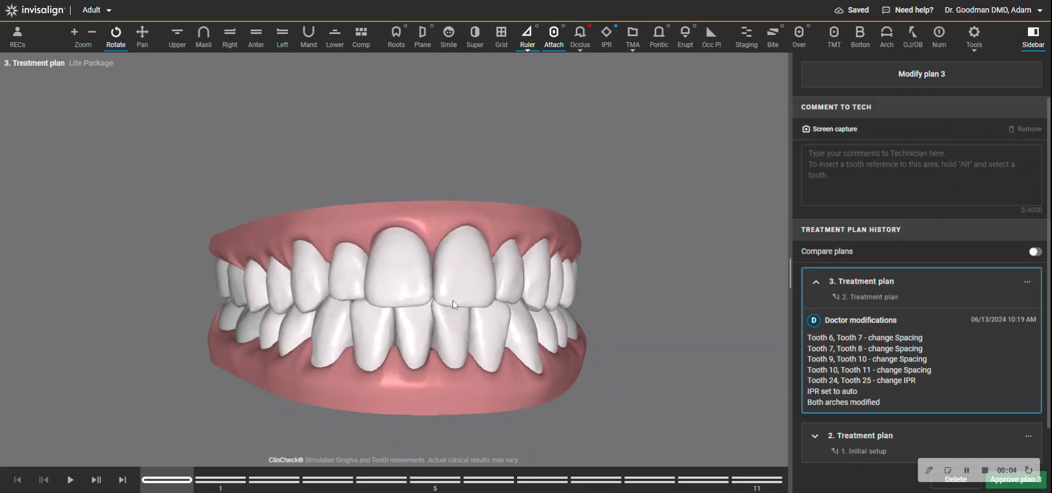
Step: View each arch alone, tilt the upper arch to its biting surfaces, then rejoin both arches
drag(453, 305, 375, 289)
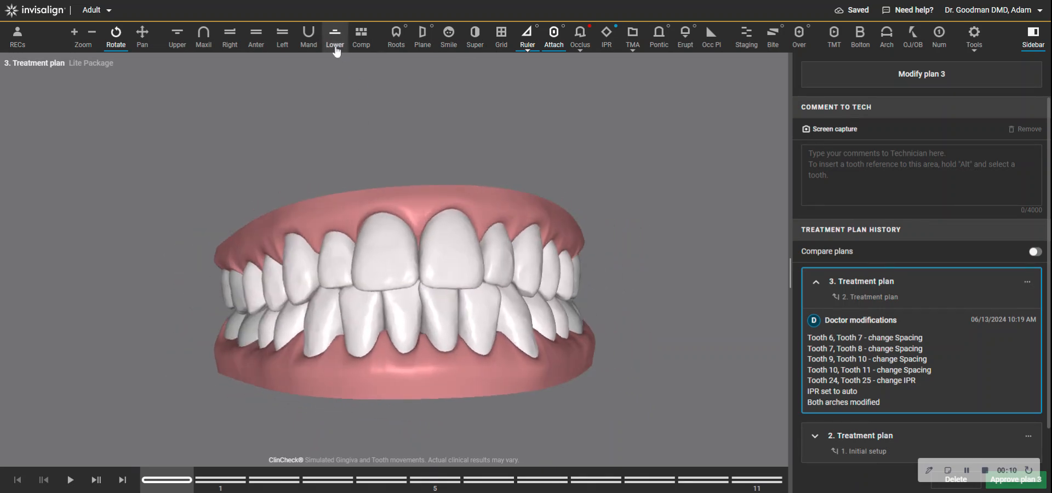
click(333, 37)
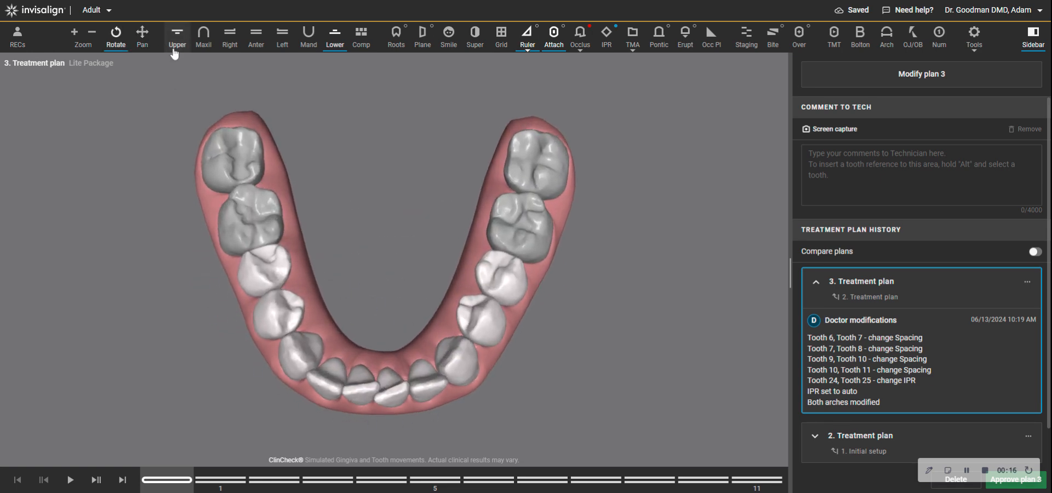
click(177, 37)
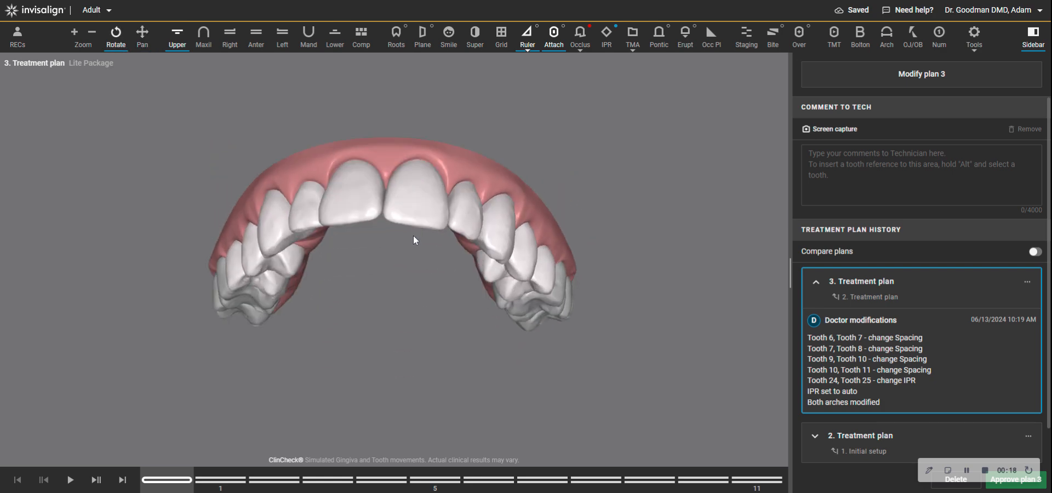
drag(413, 240, 374, 142)
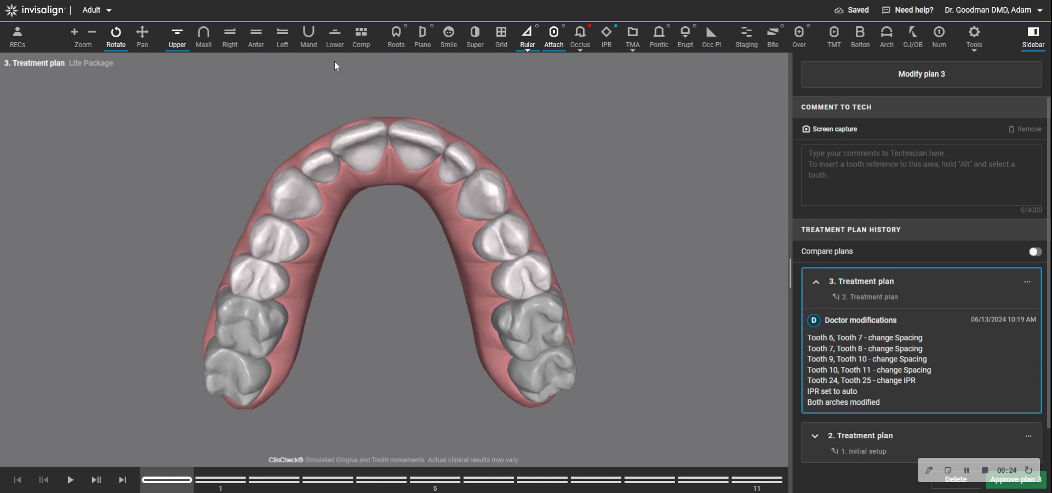
click(334, 39)
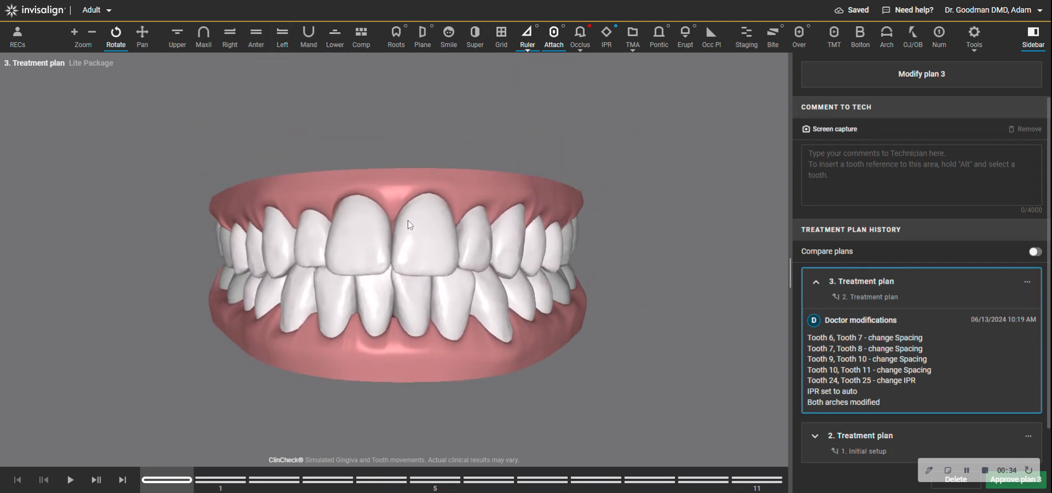
drag(407, 225, 423, 267)
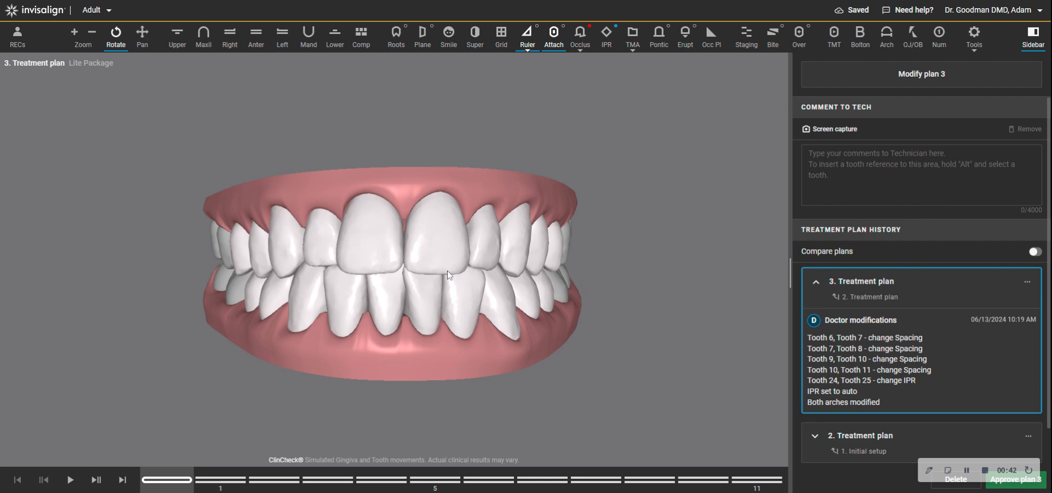
mouse_move(415, 299)
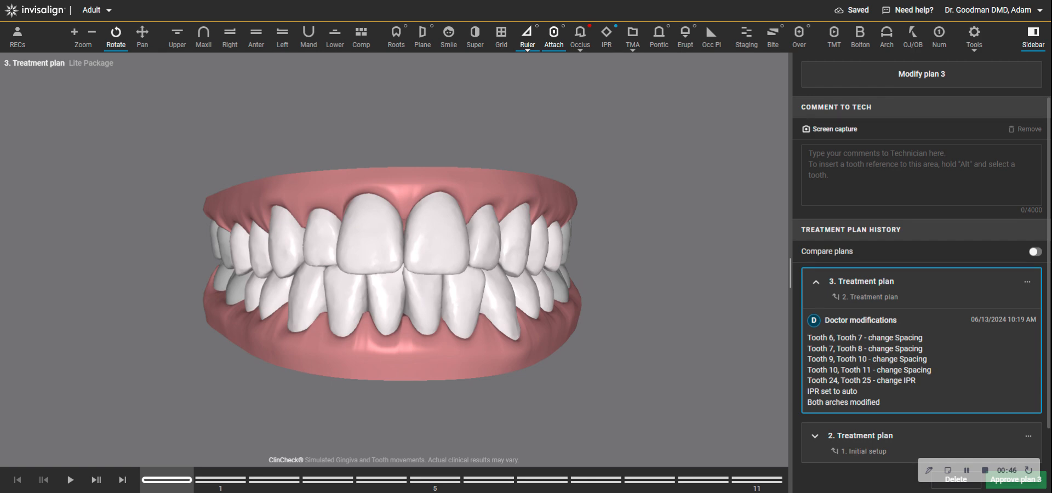
mouse_move(336, 68)
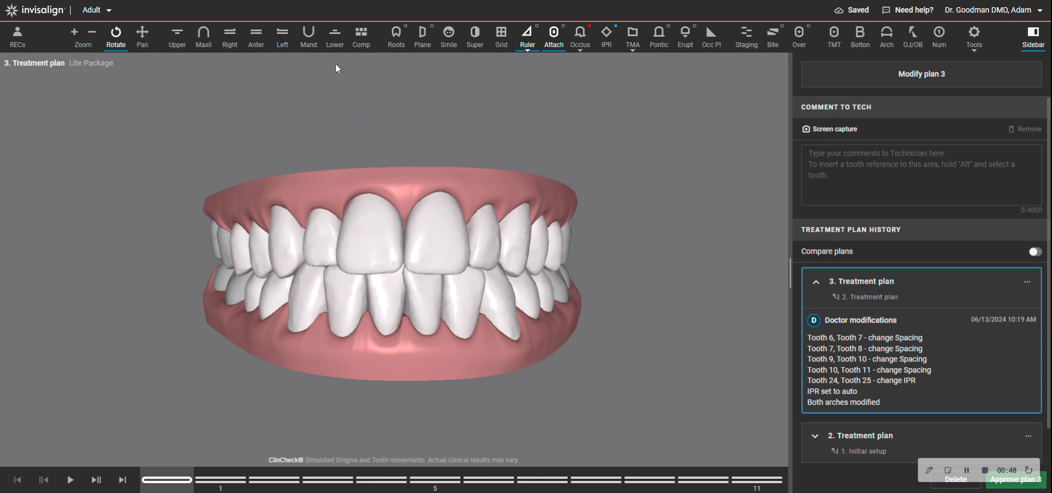
Step: Show the lower arch, compare first and final stages, ending at final stage 11
click(334, 36)
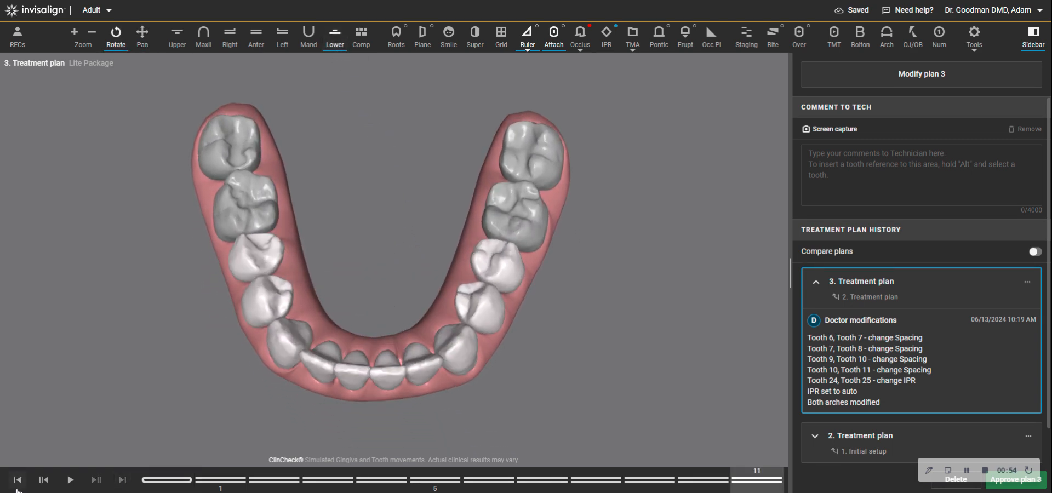
click(122, 481)
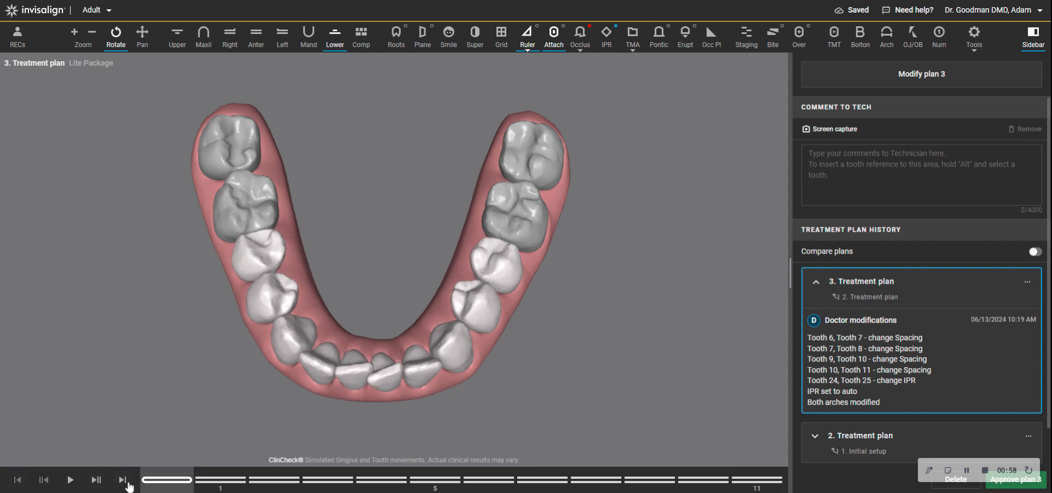
click(122, 479)
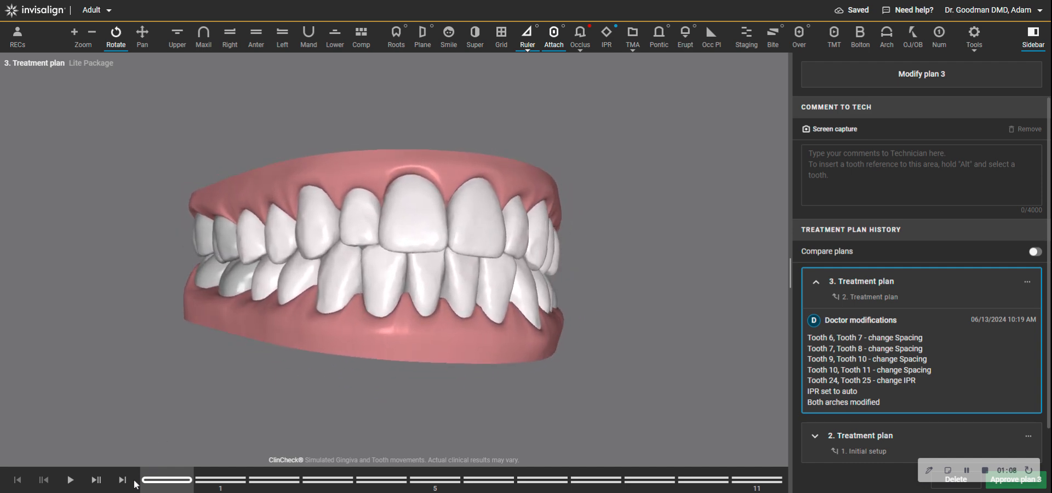
click(123, 479)
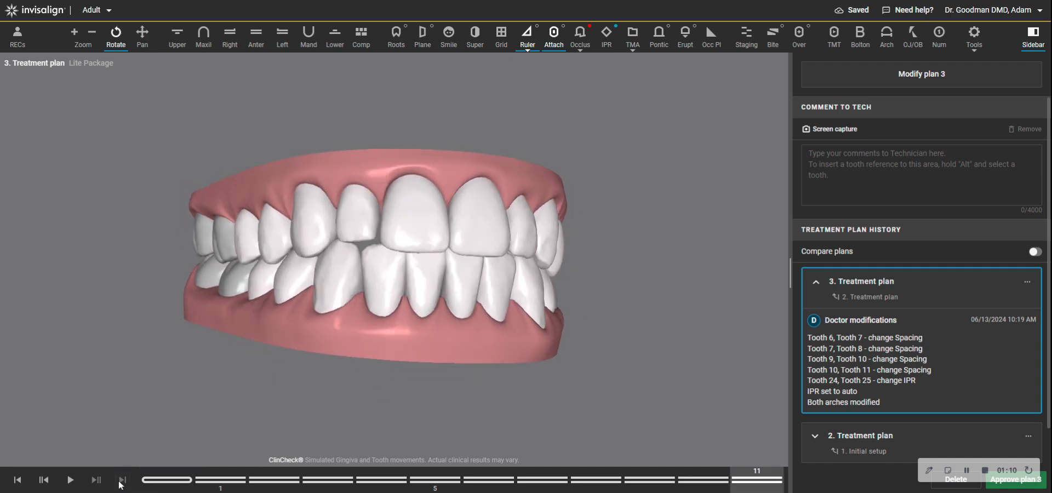
click(122, 479)
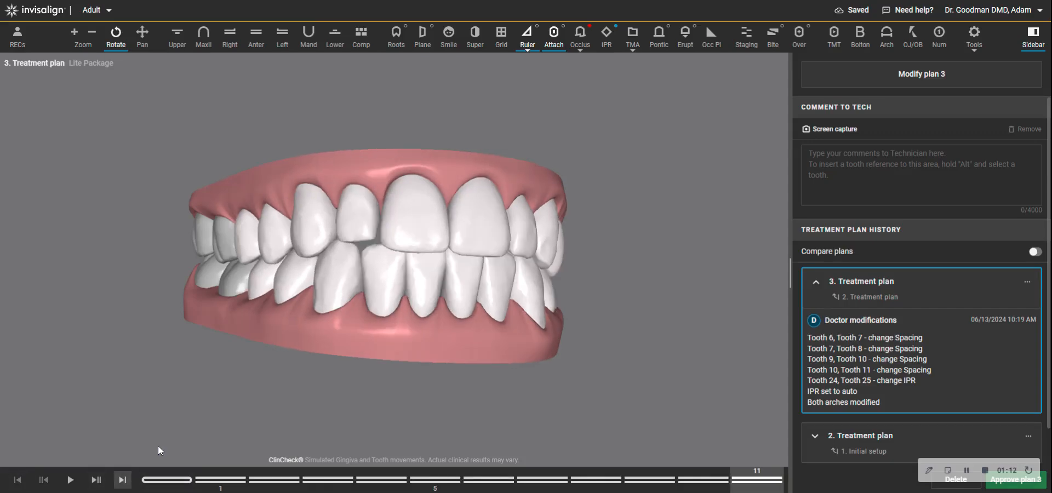
click(18, 478)
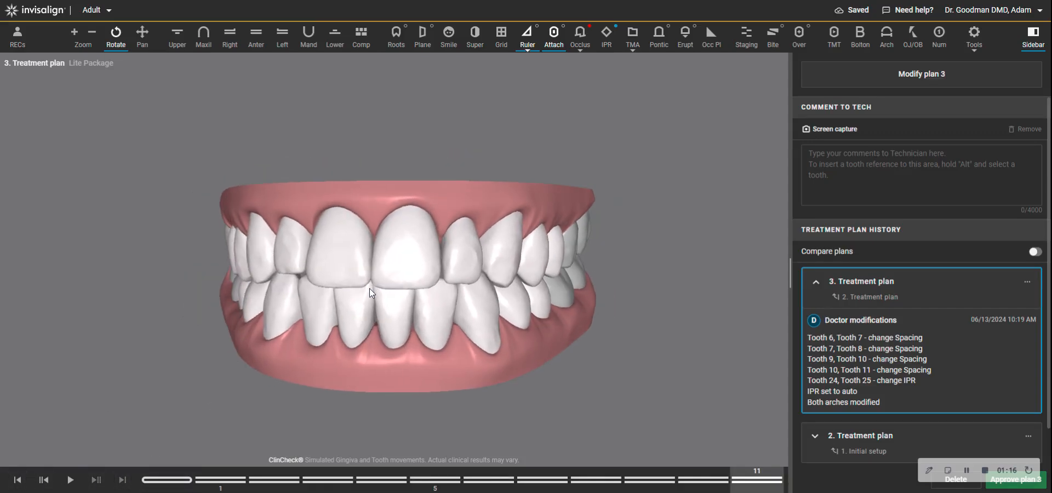
Step: Compare the lower arch's first and final tooth positions from a top view
click(334, 37)
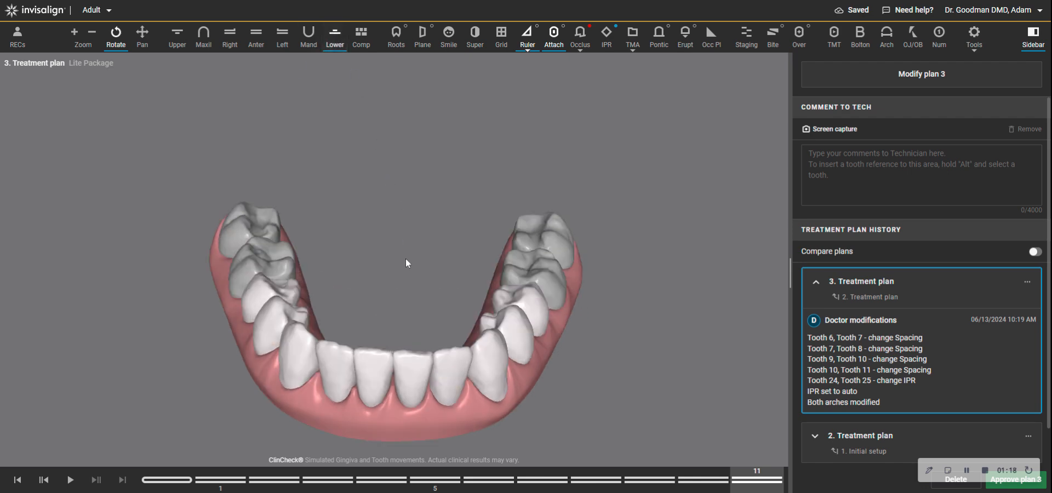
click(16, 479)
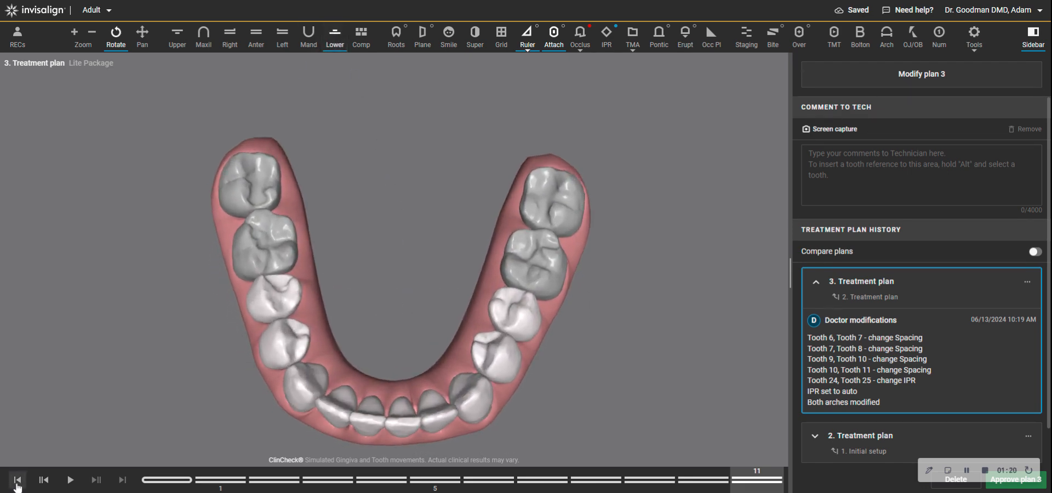
click(121, 479)
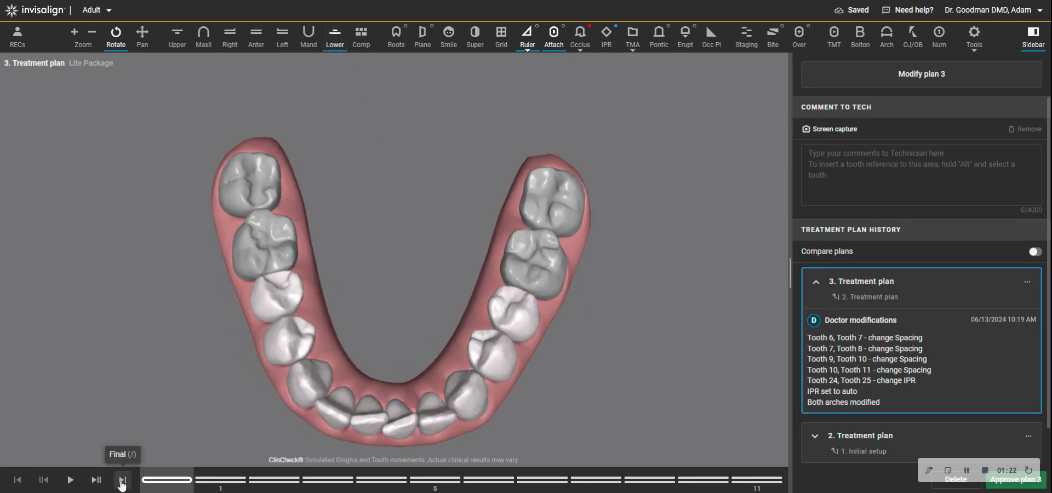
click(122, 480)
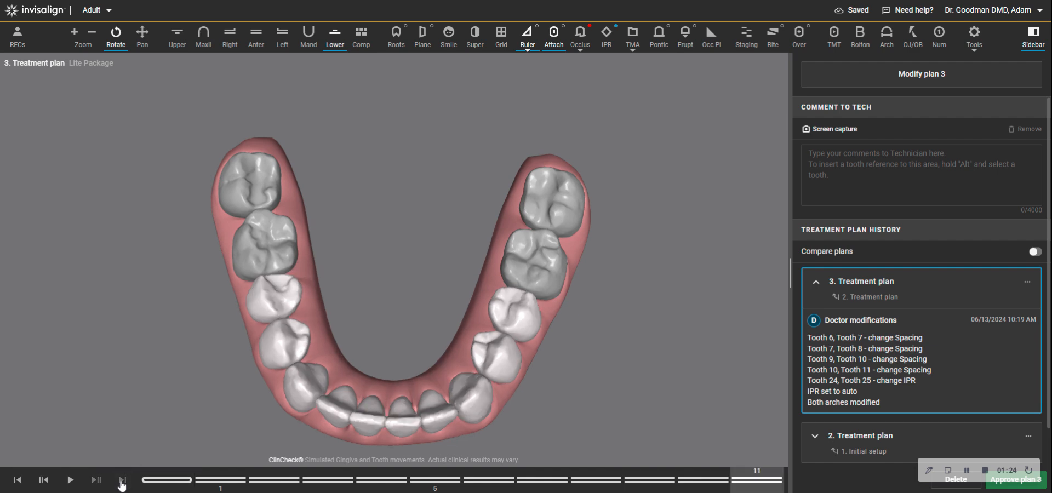
click(123, 478)
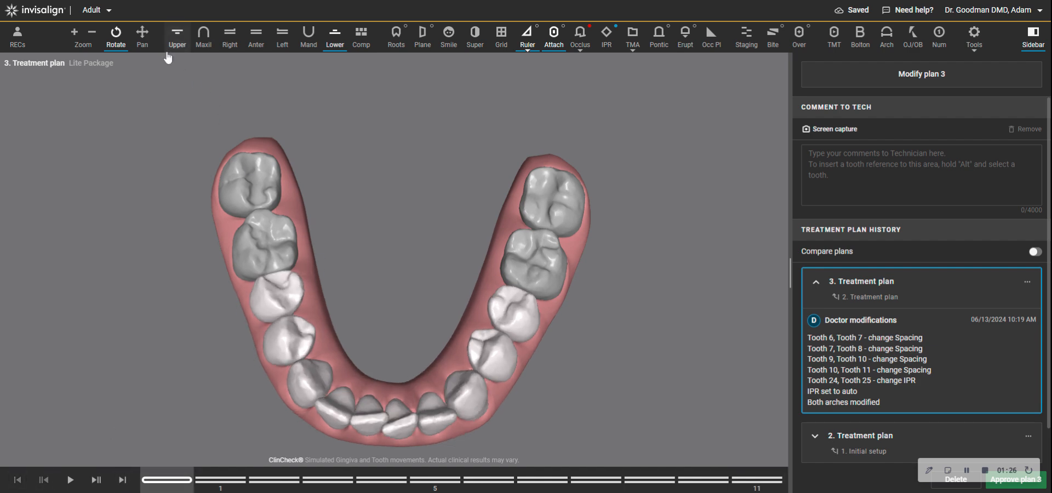
Step: Show only the upper arch at final stage 11
click(176, 36)
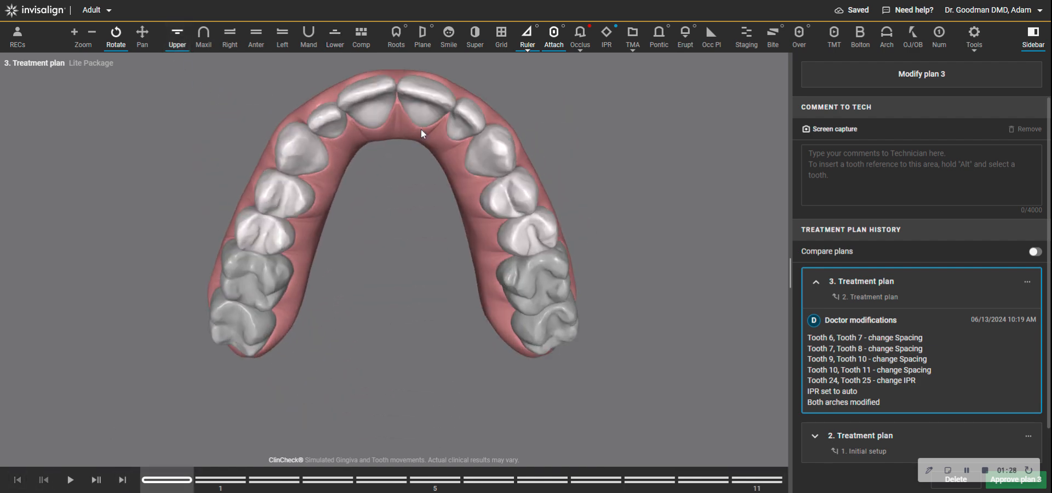
click(123, 480)
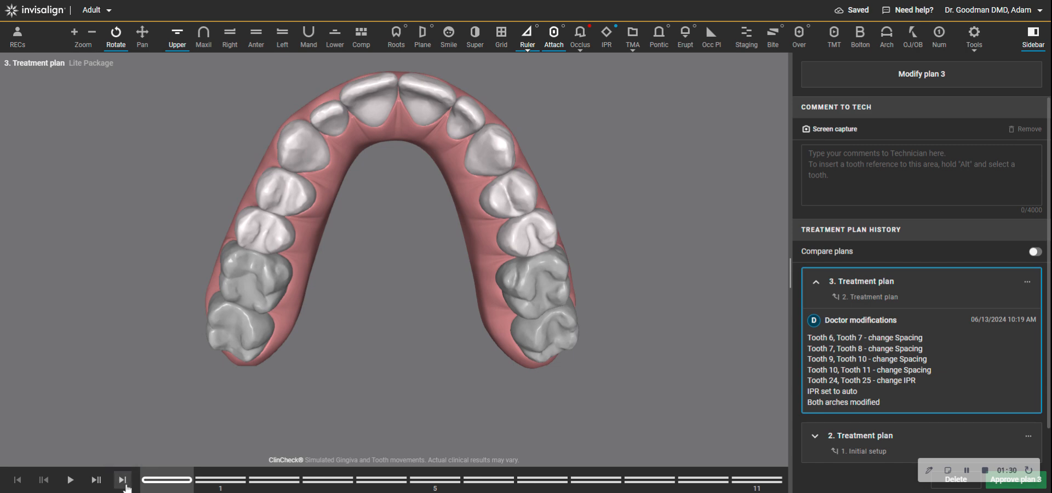
click(123, 480)
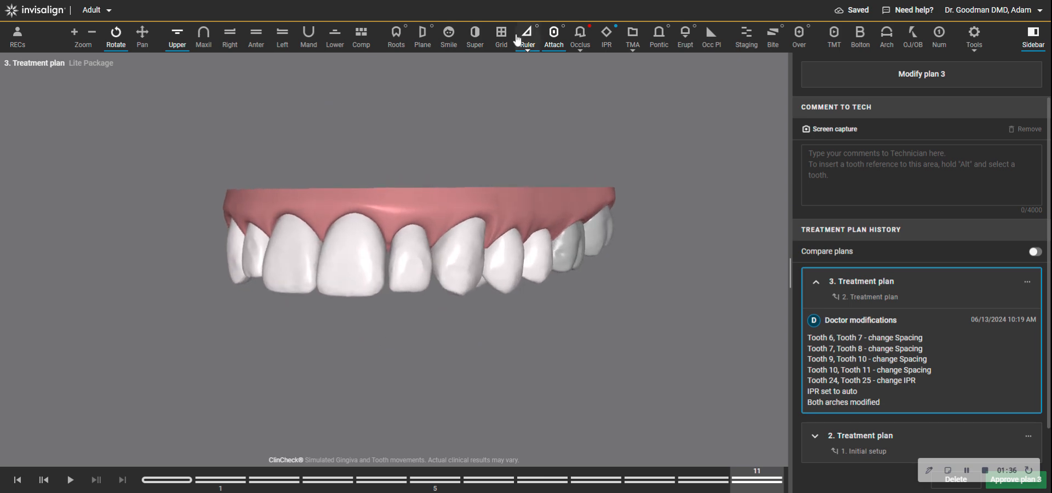
click(606, 36)
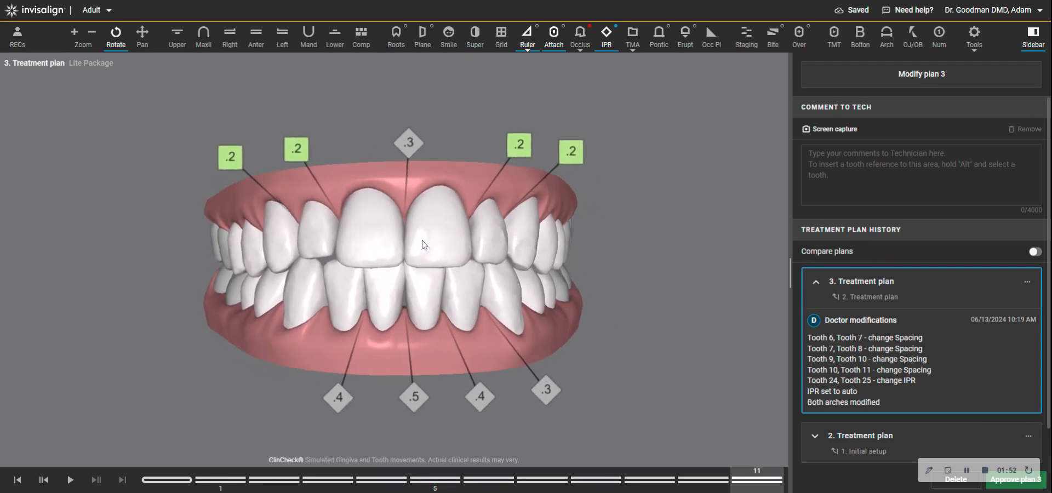
mouse_move(860, 36)
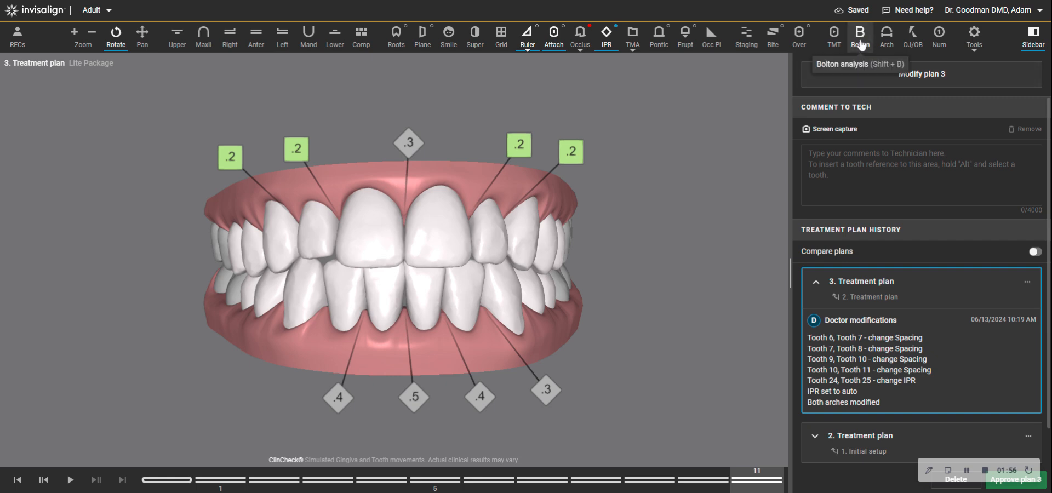
click(859, 36)
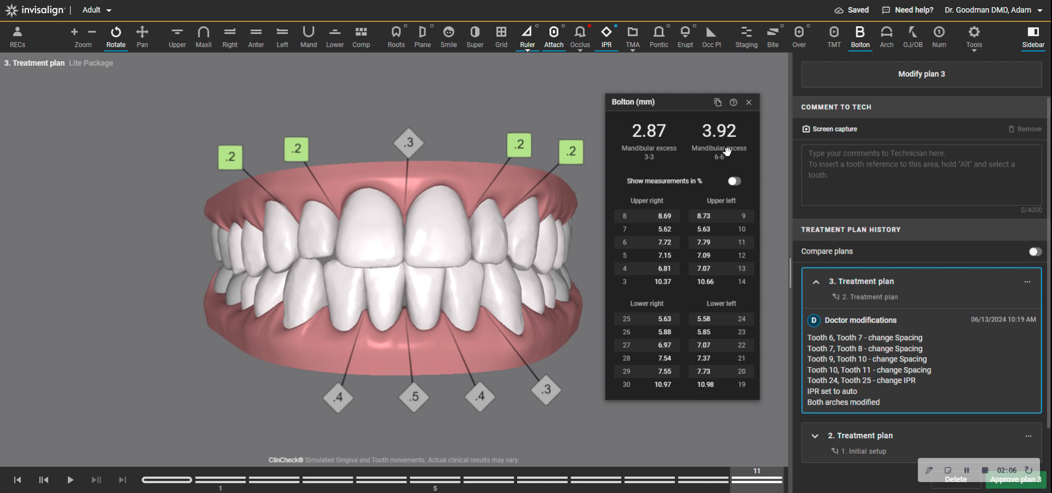
mouse_move(500, 218)
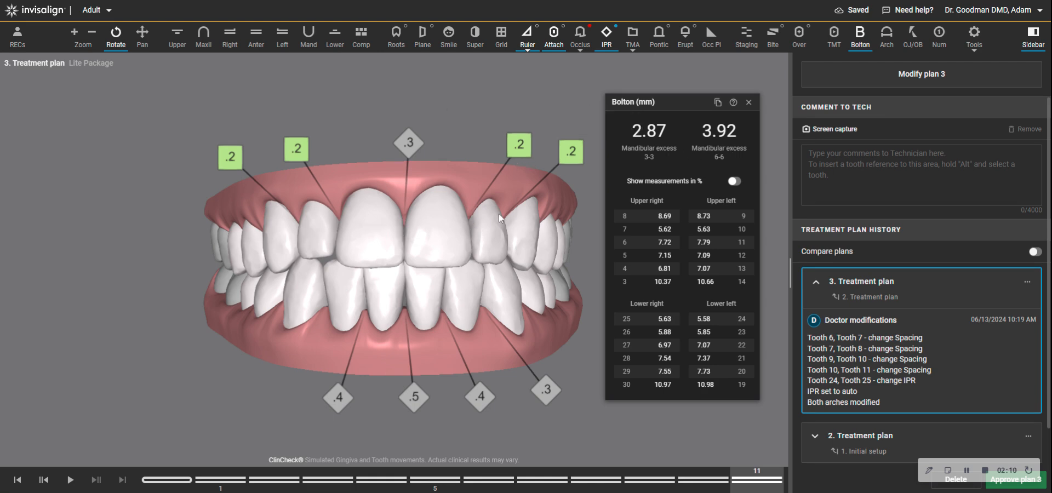
mouse_move(681, 196)
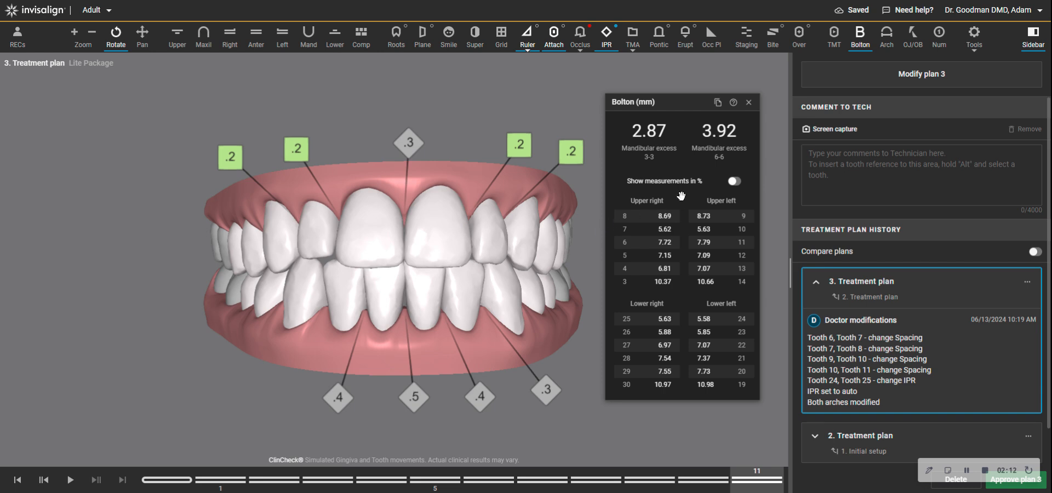
mouse_move(562, 295)
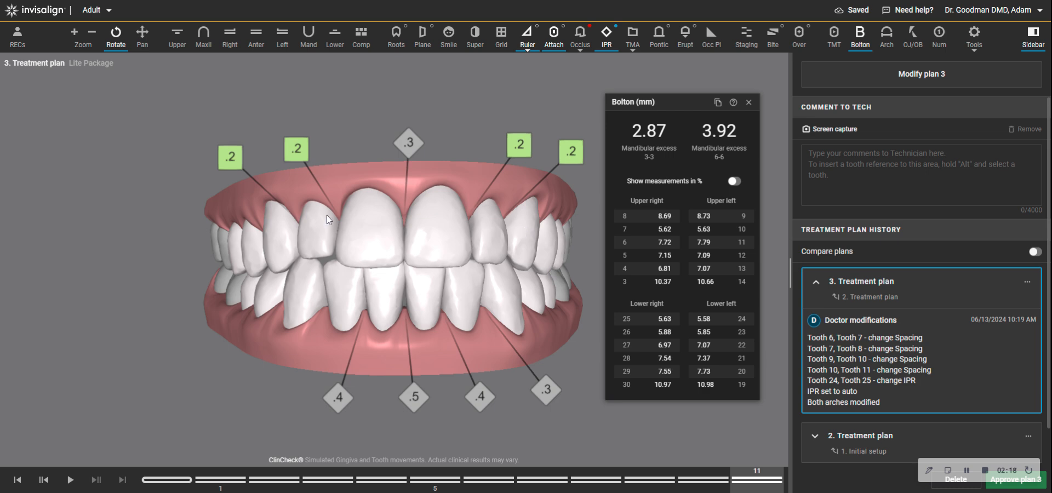
mouse_move(332, 243)
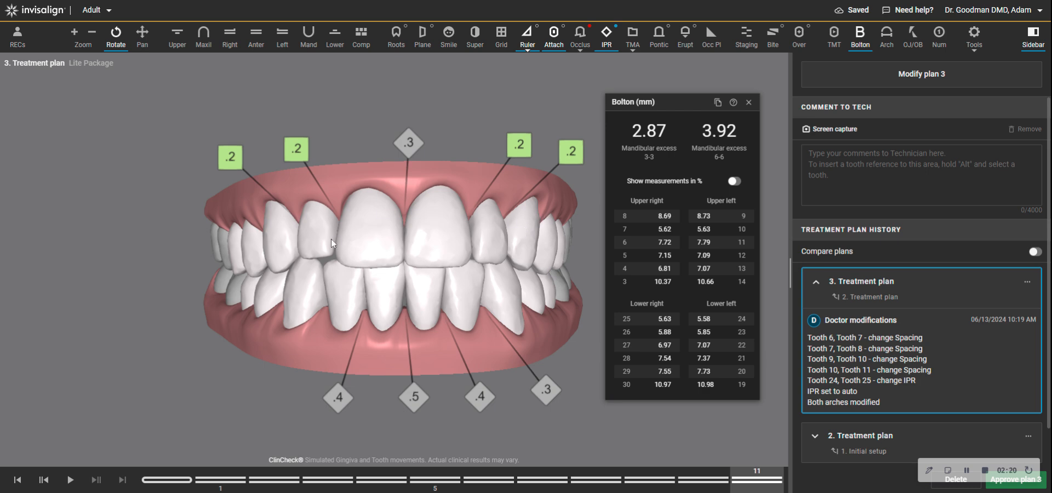
mouse_move(648, 236)
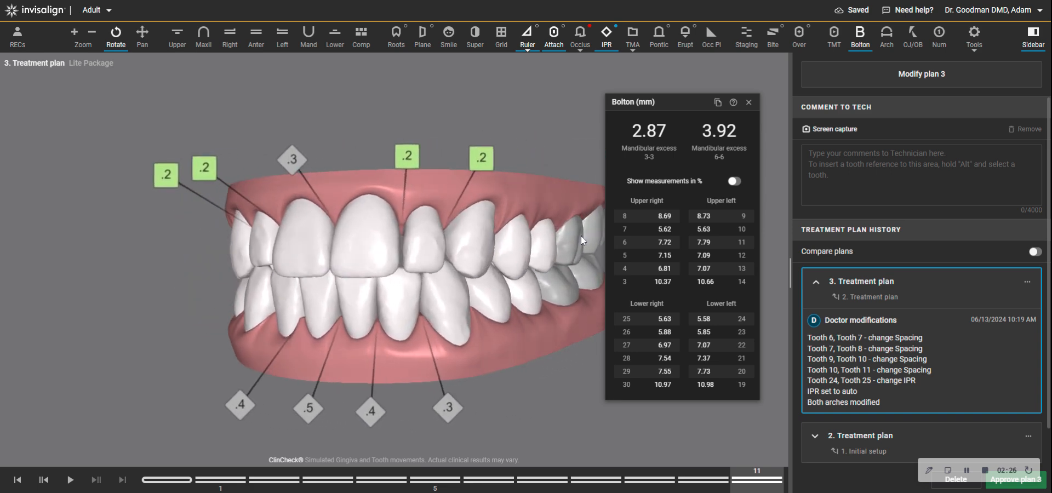
mouse_move(667, 233)
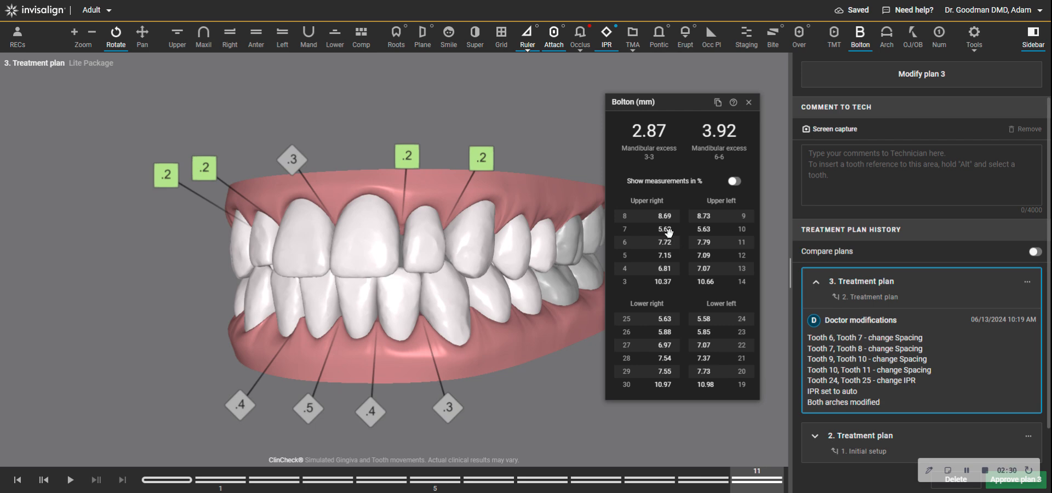
mouse_move(577, 256)
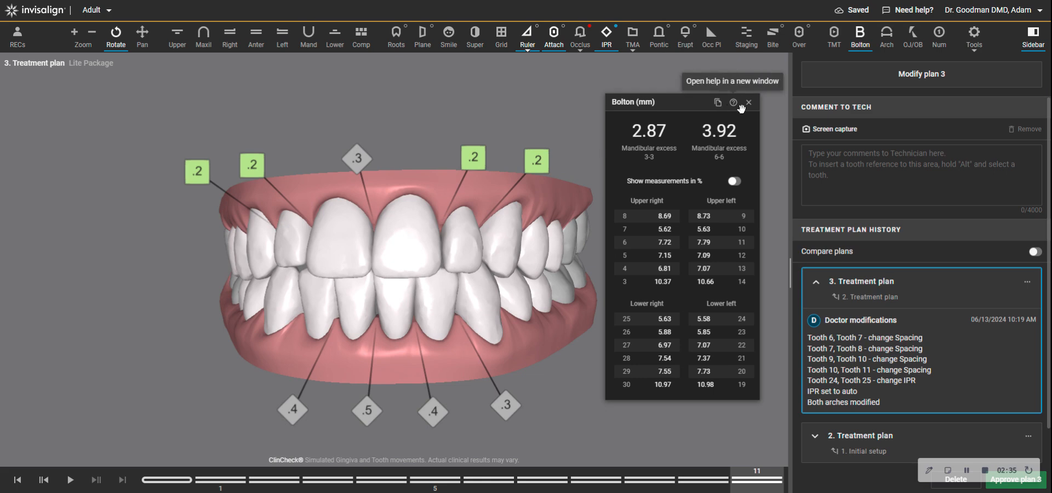
Step: Close the Bolton analysis panel and rotate the final-stage teeth to an oblique view
click(749, 101)
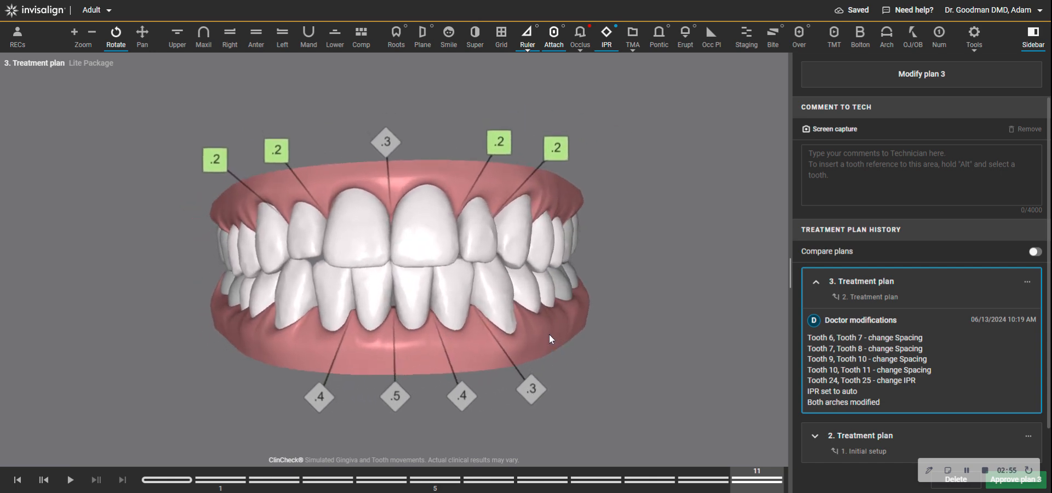
mouse_move(311, 221)
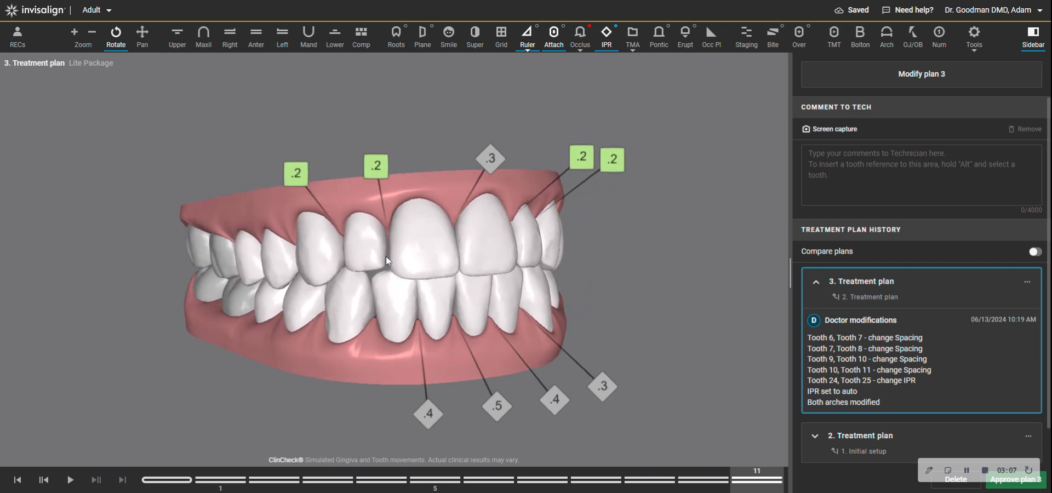
drag(386, 261, 471, 345)
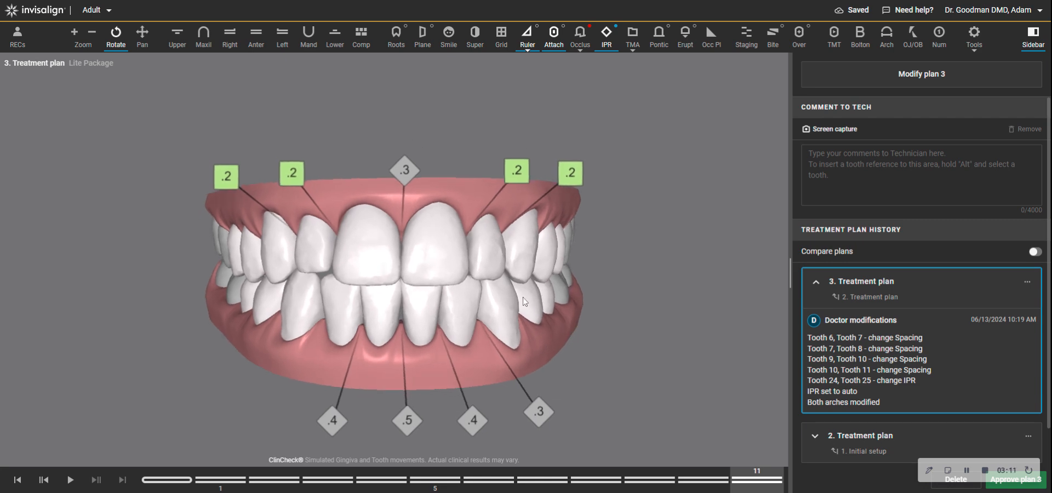
mouse_move(562, 352)
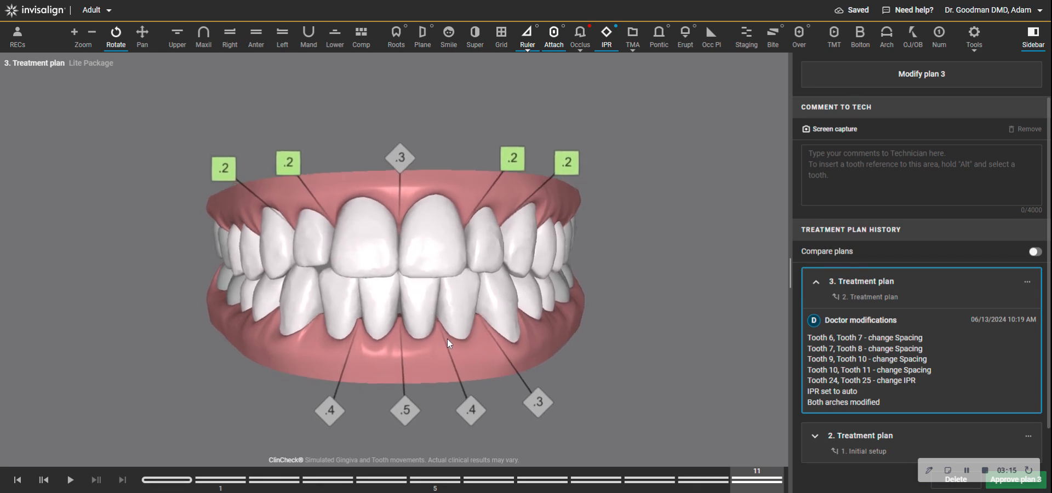
mouse_move(511, 159)
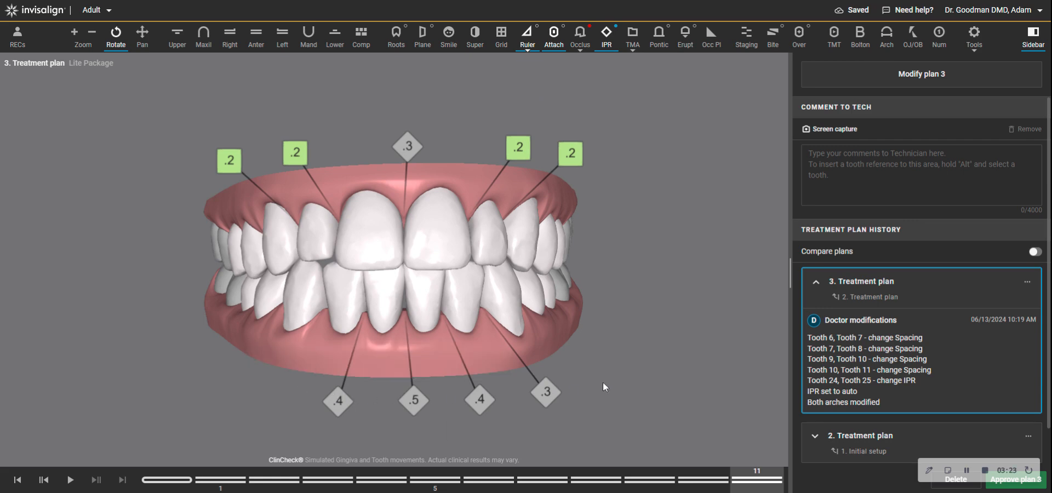
mouse_move(392, 262)
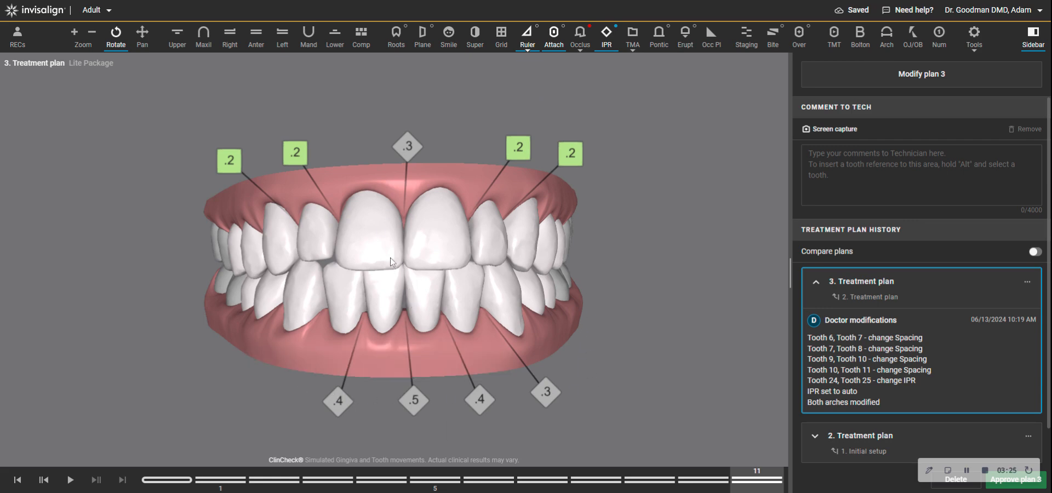
mouse_move(414, 328)
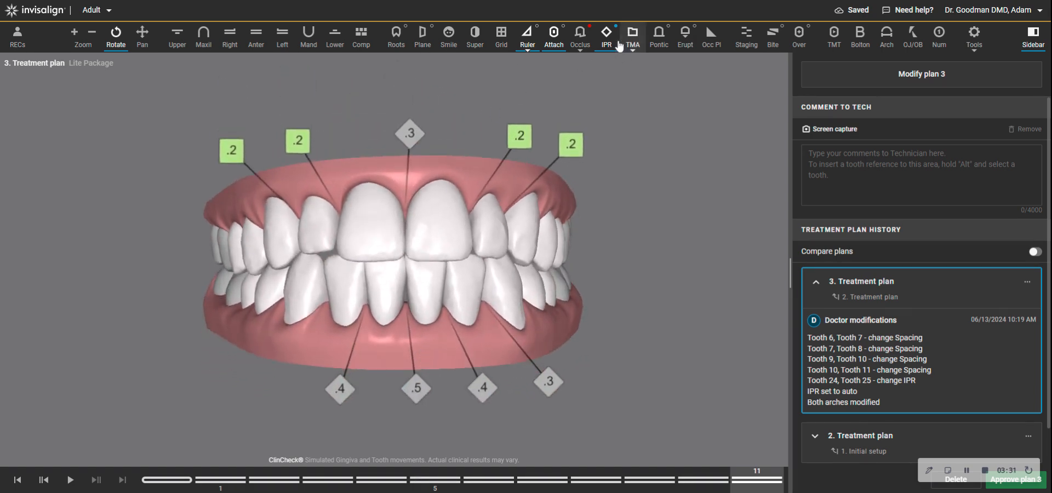
Step: Hide the IPR amounts, rotate the model to its side, and return to the first stage
click(605, 34)
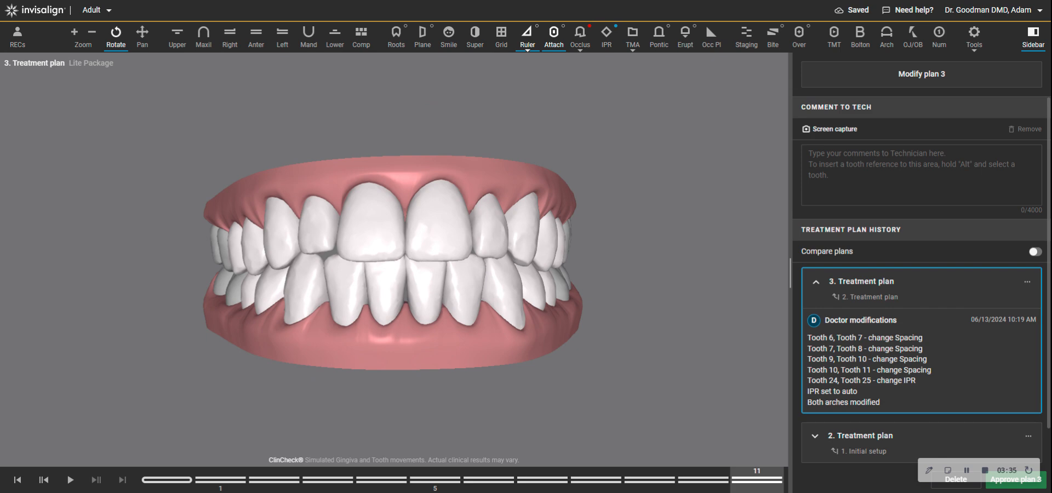
mouse_move(499, 301)
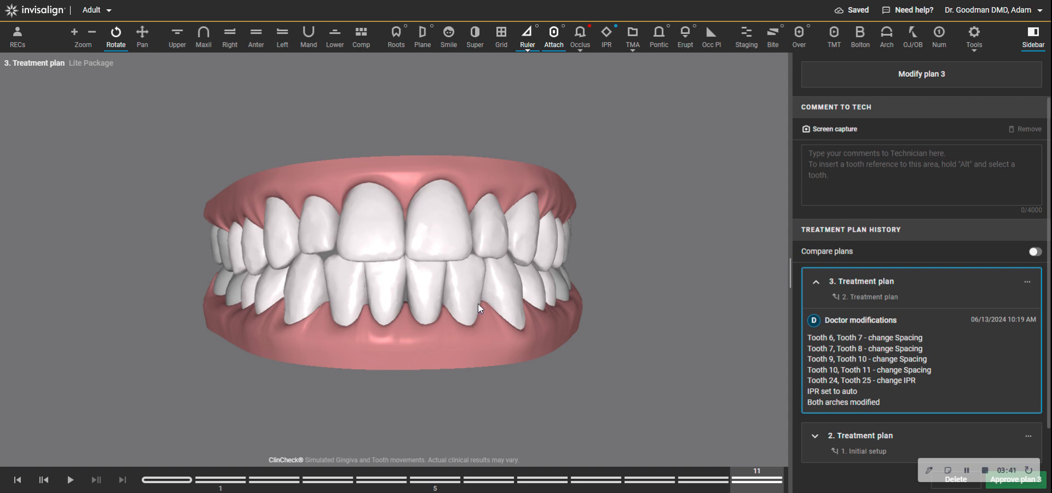
mouse_move(431, 305)
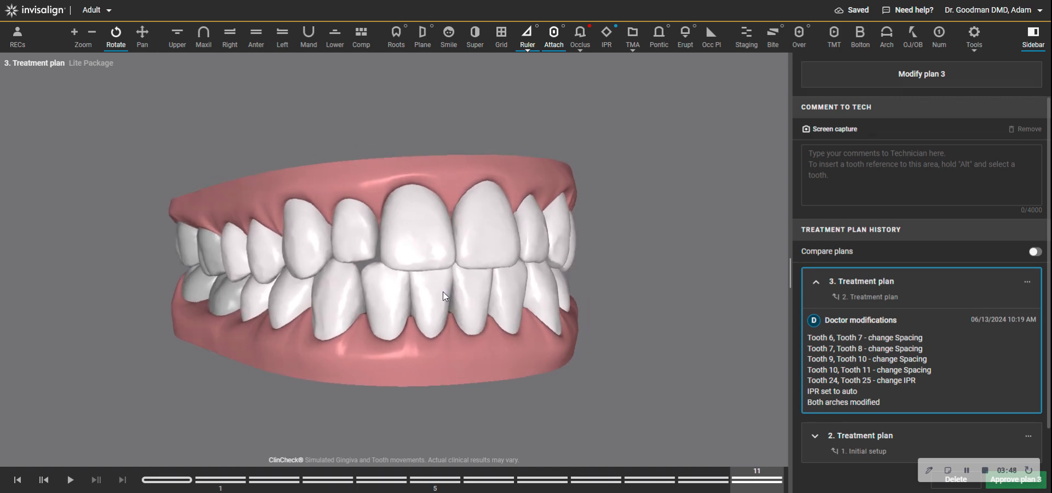
drag(442, 296, 418, 263)
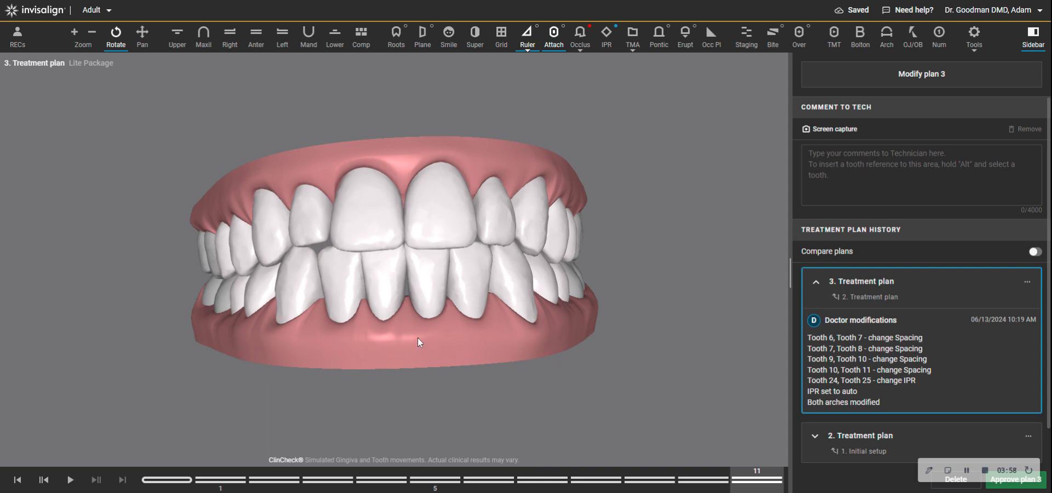
click(42, 481)
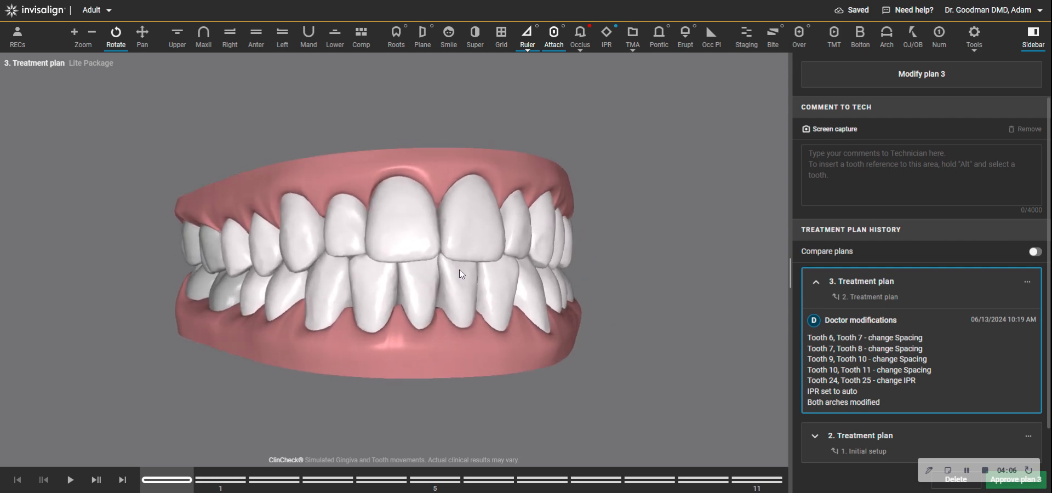
mouse_move(461, 281)
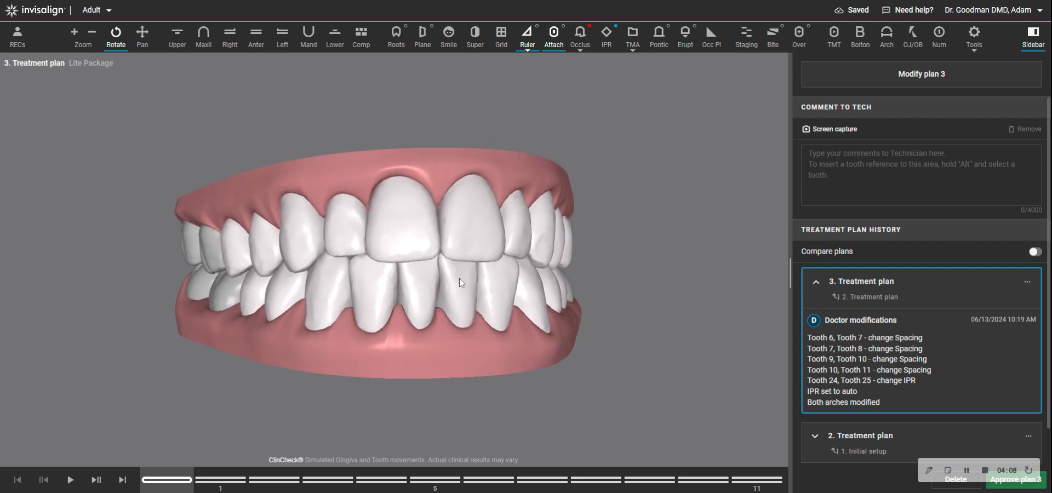